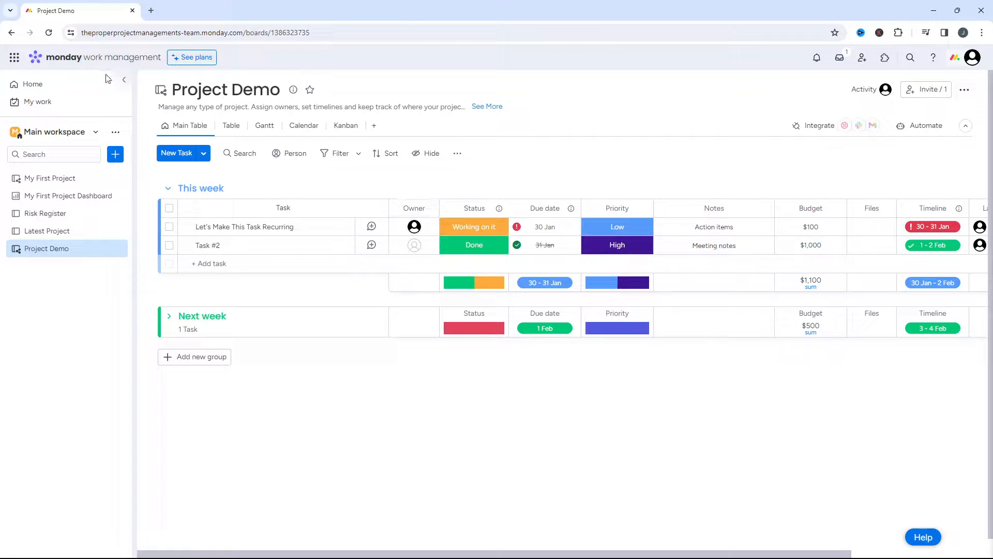
pyautogui.moveTo(71, 249)
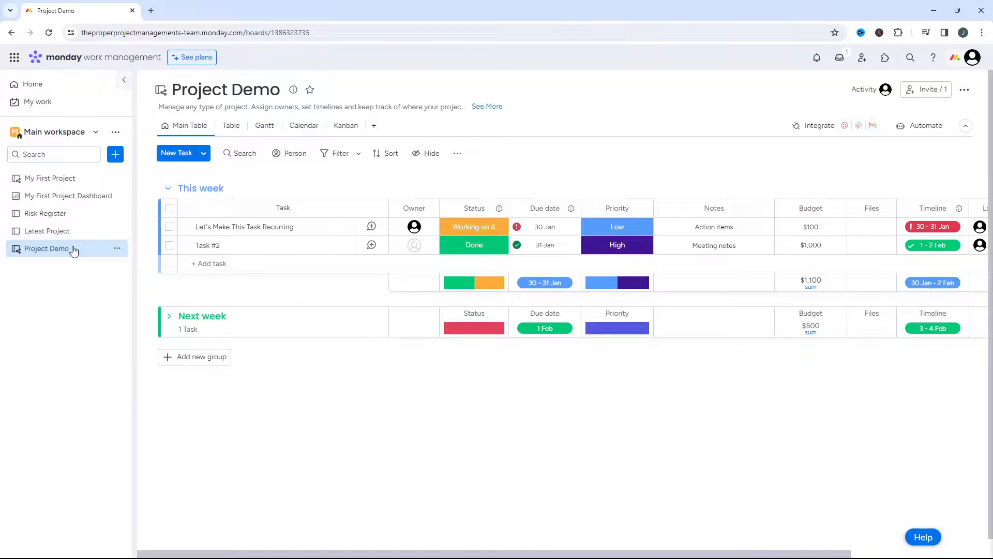
# Step: From the board's Automate center, go to Board automations and add a new blank automation
pyautogui.doubleClick(244, 226)
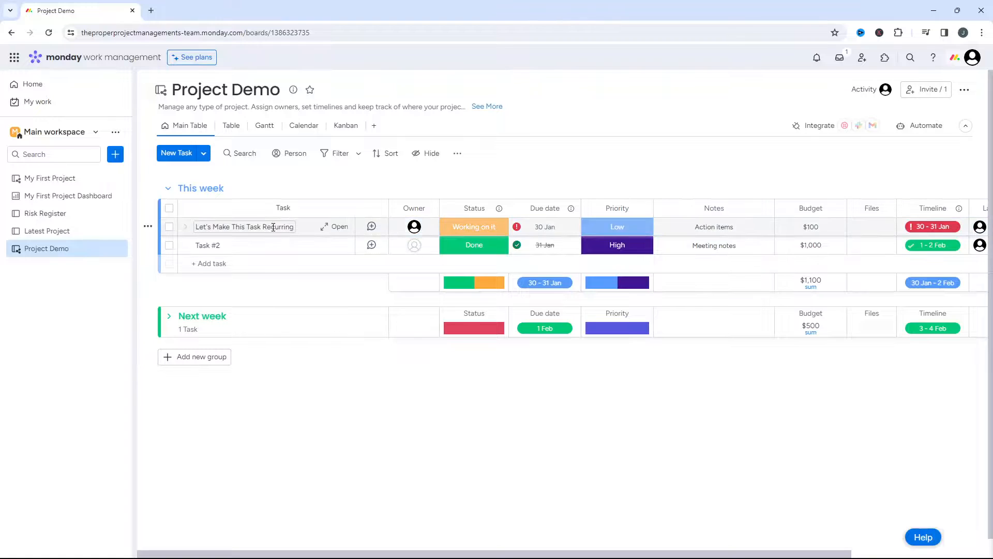
pyautogui.doubleClick(244, 226)
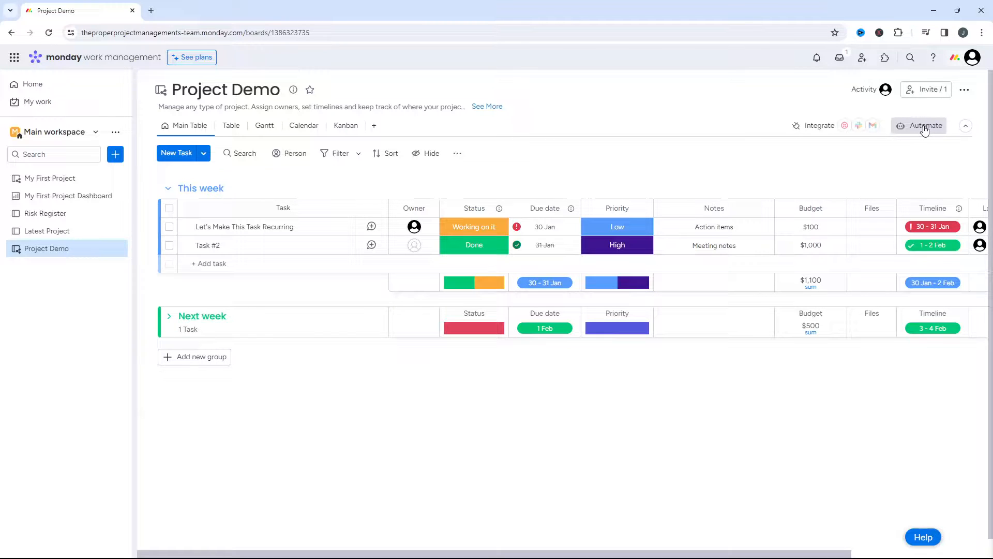
pyautogui.click(924, 125)
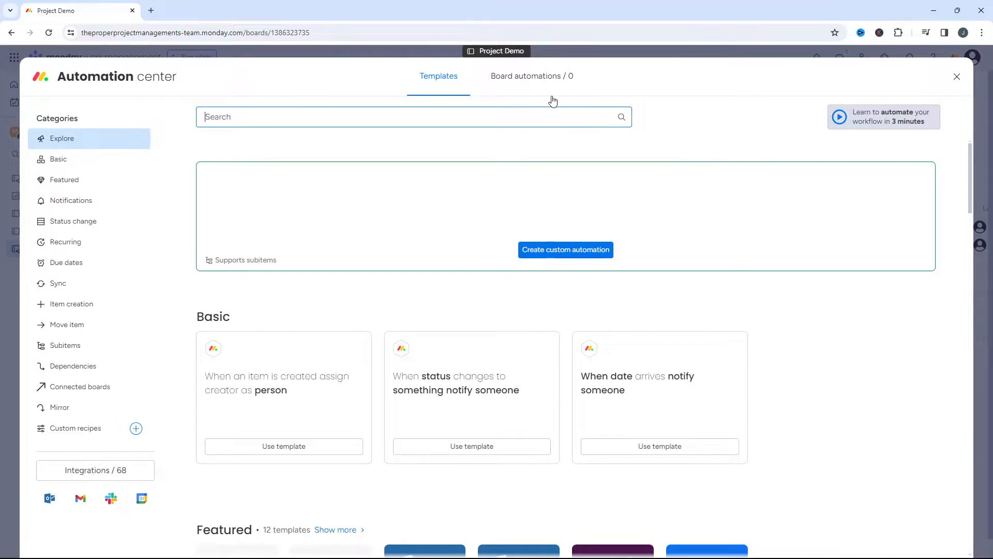
pyautogui.click(532, 76)
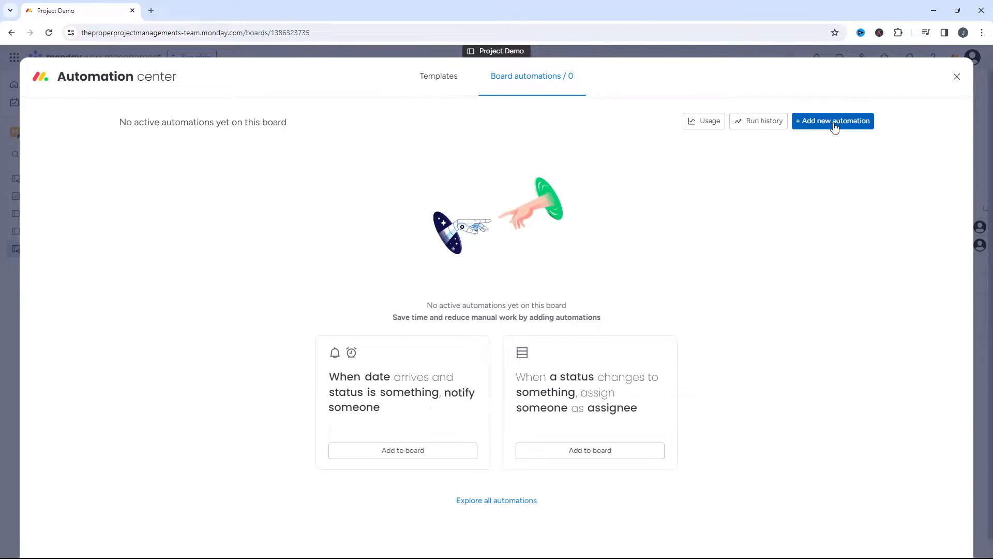
pyautogui.click(832, 122)
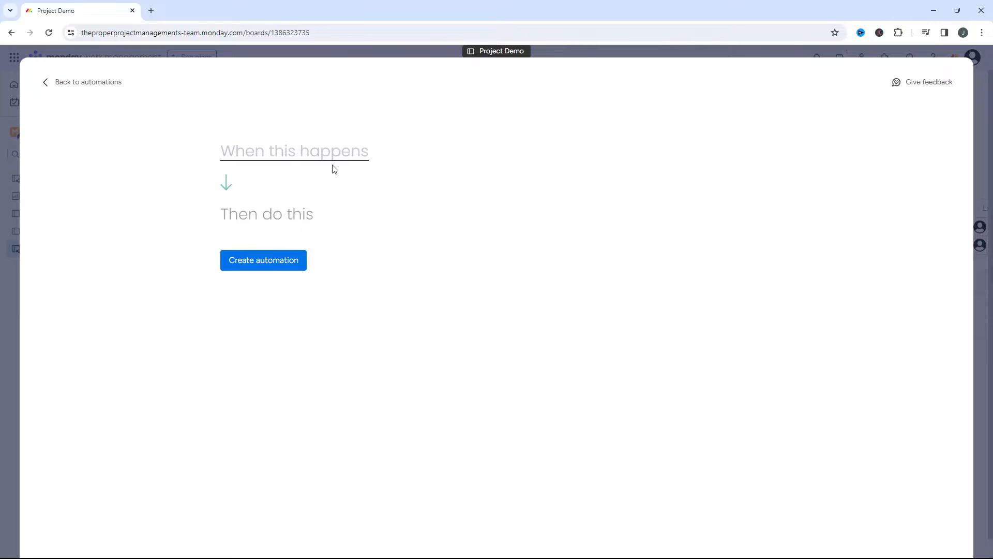
# Step: Choose 'every time period' as the trigger from the 'When this happens' list
pyautogui.click(294, 151)
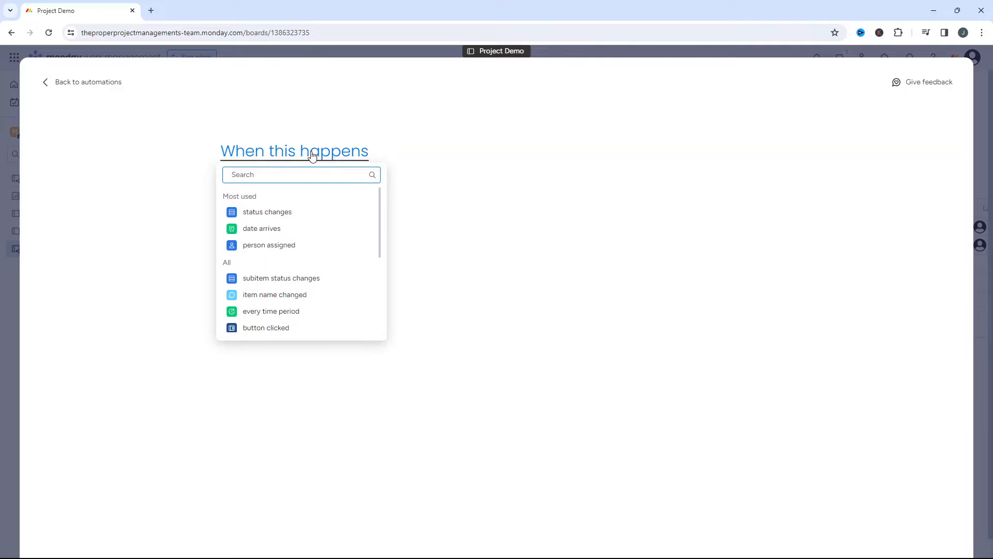
pyautogui.click(270, 311)
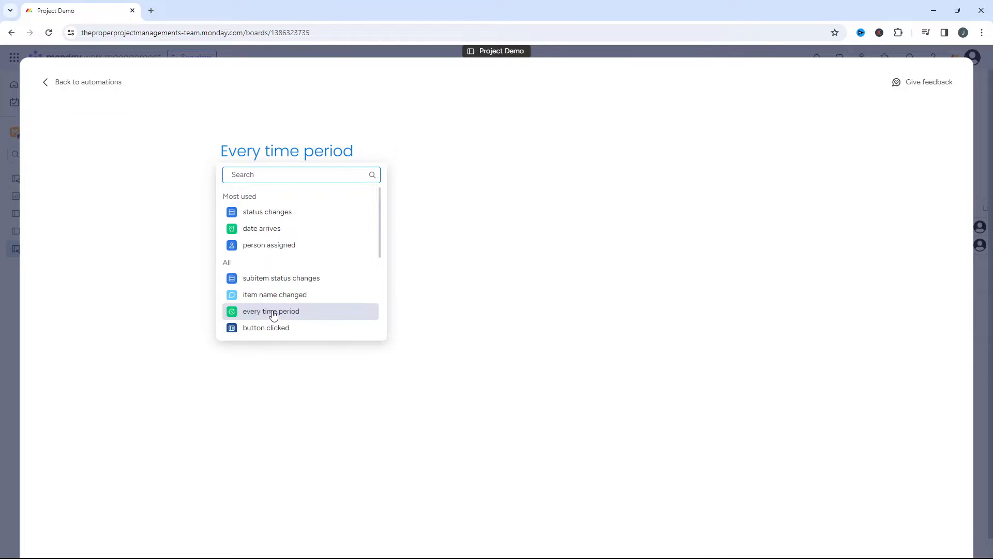
pyautogui.click(270, 311)
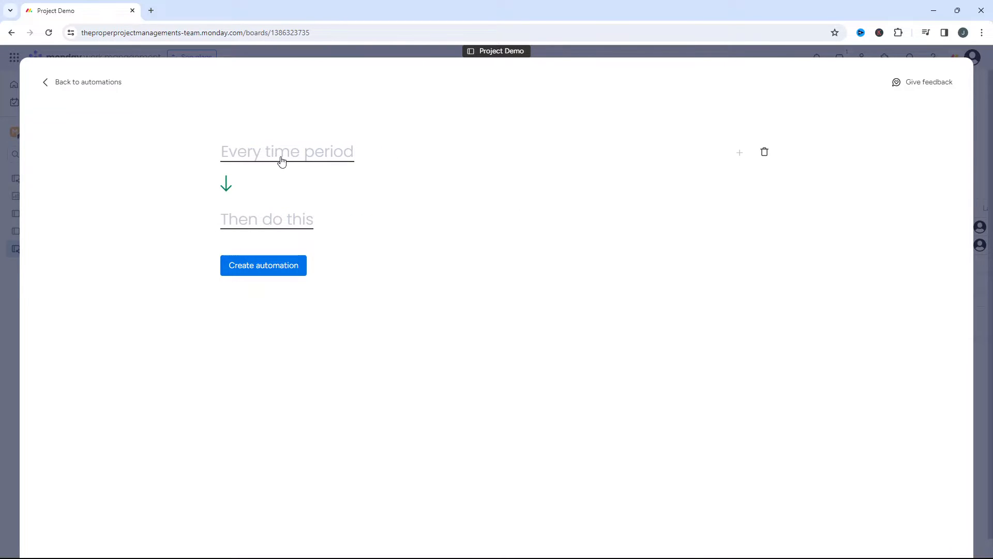
# Step: Configure the time-period trigger as Daily, every 1 day, running at 9:00 AM
pyautogui.click(287, 151)
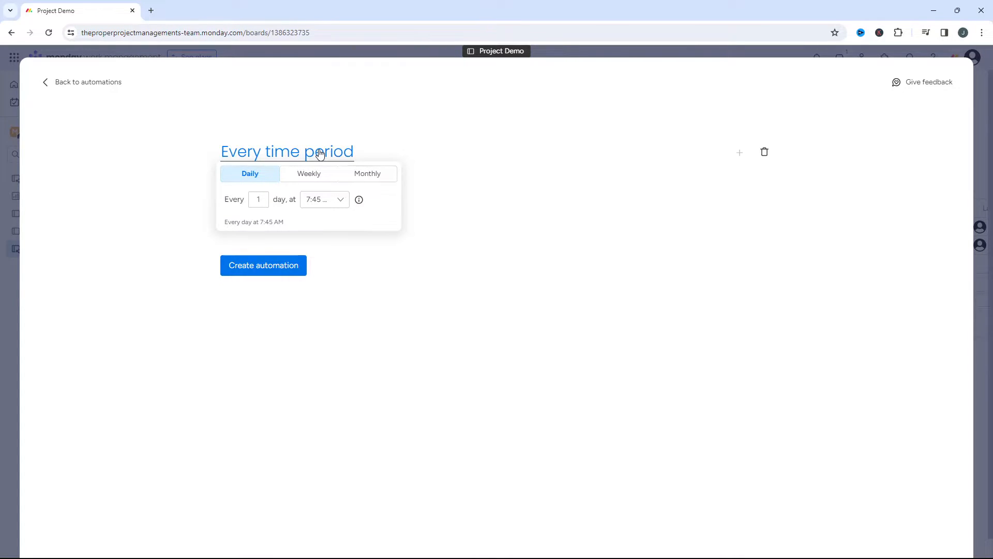
pyautogui.click(250, 174)
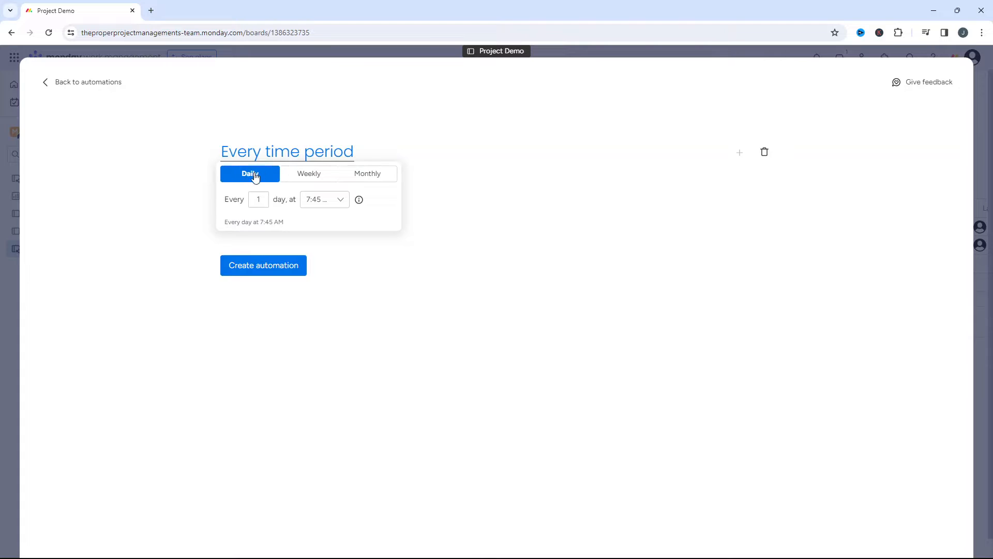
pyautogui.click(367, 173)
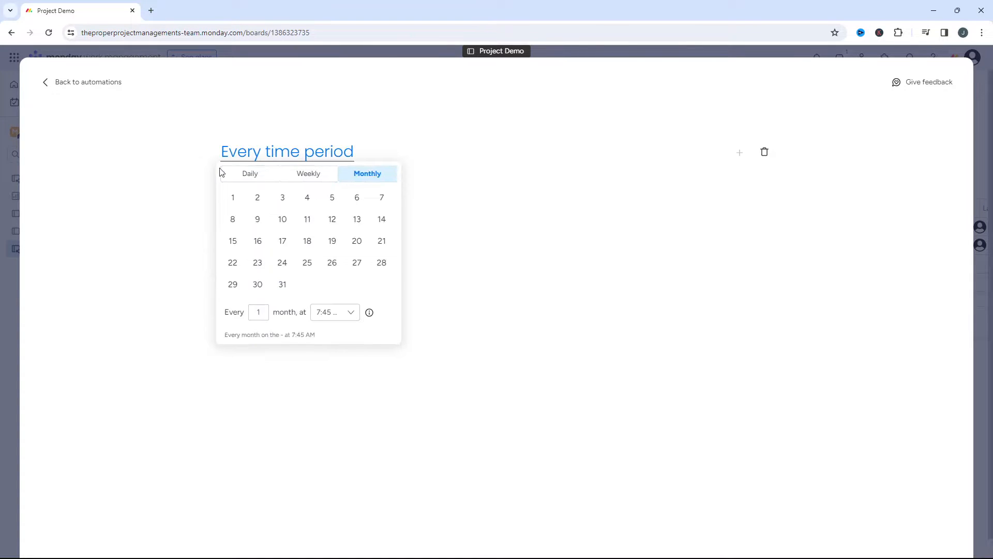
pyautogui.click(308, 173)
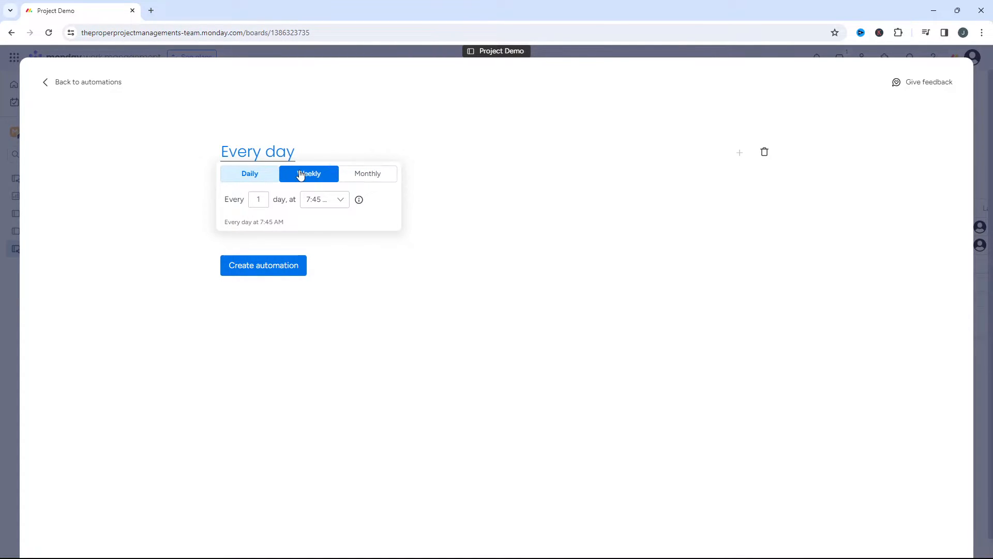
pyautogui.click(249, 172)
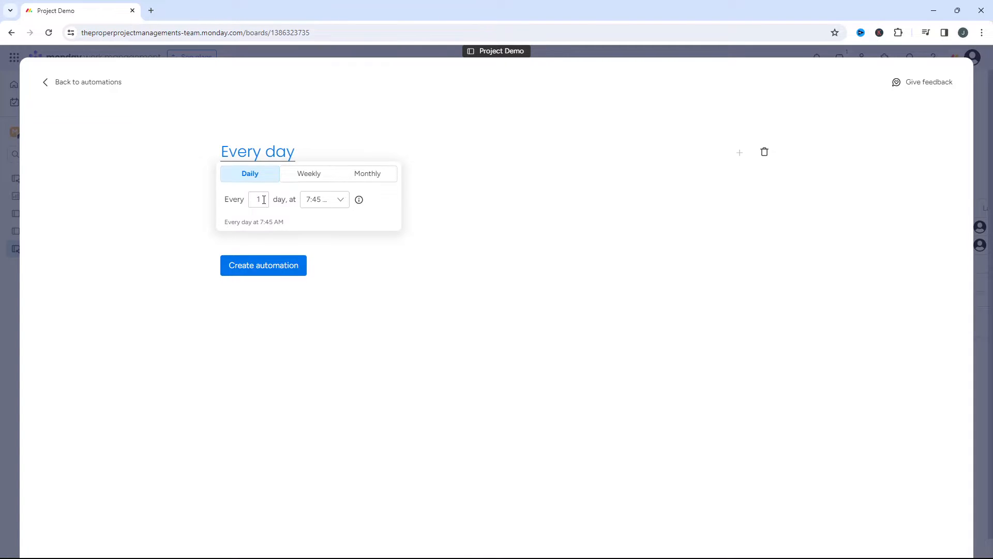
pyautogui.click(324, 199)
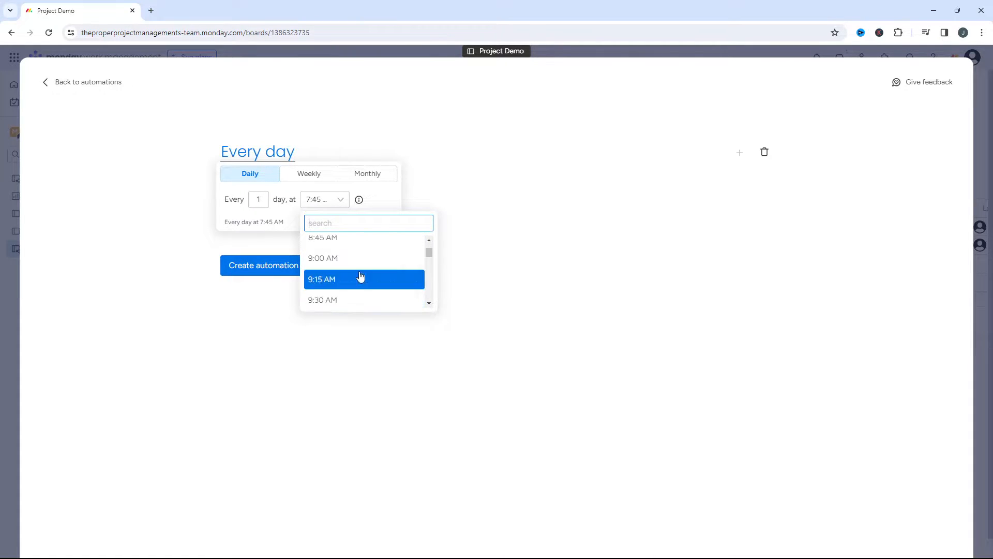
pyautogui.click(322, 257)
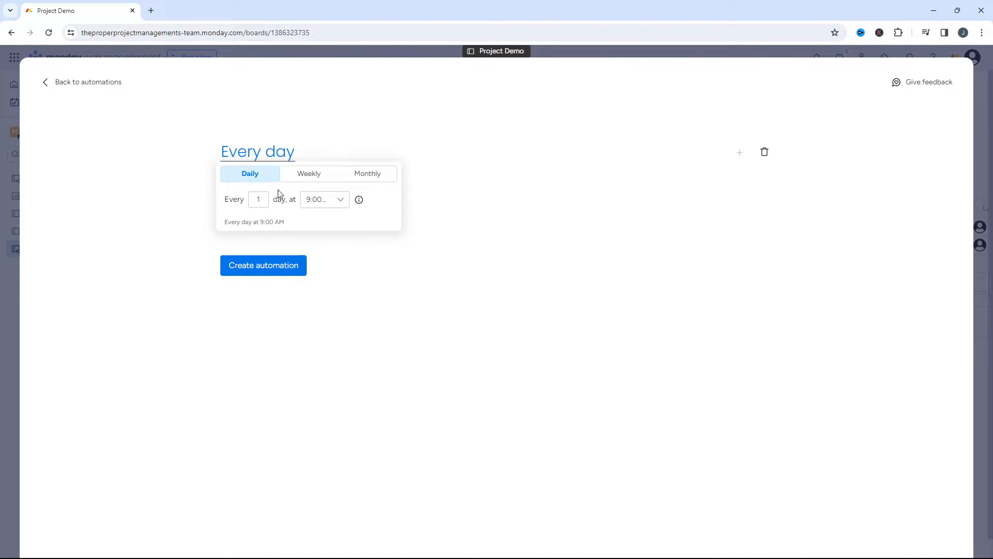
pyautogui.moveTo(406, 194)
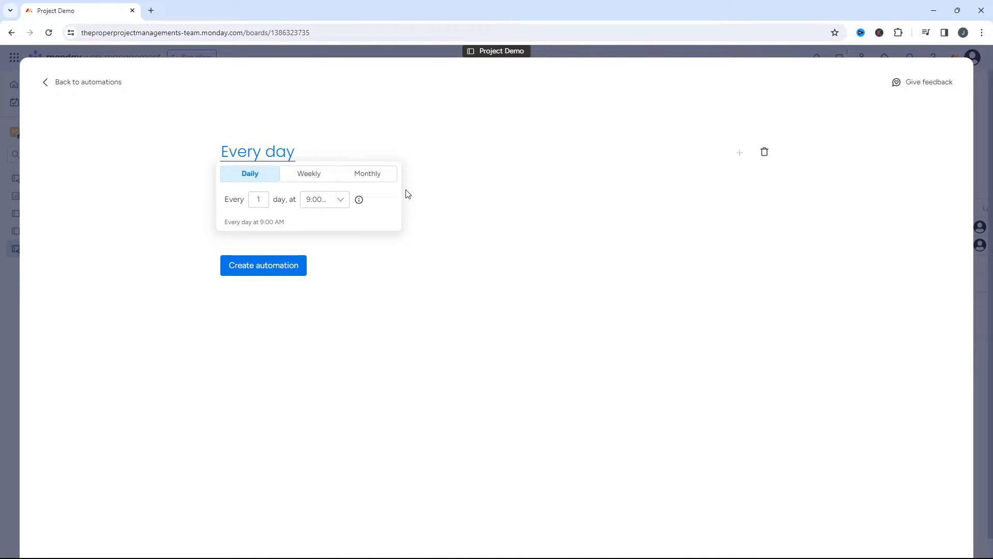
pyautogui.moveTo(301, 162)
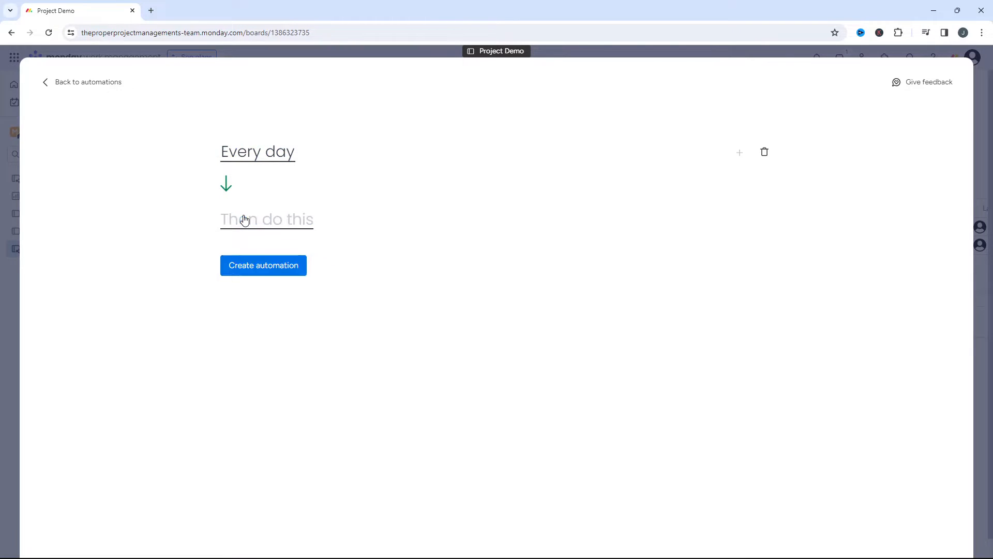
# Step: Set the action to 'create item' and bring up the new item's preset values
pyautogui.click(265, 219)
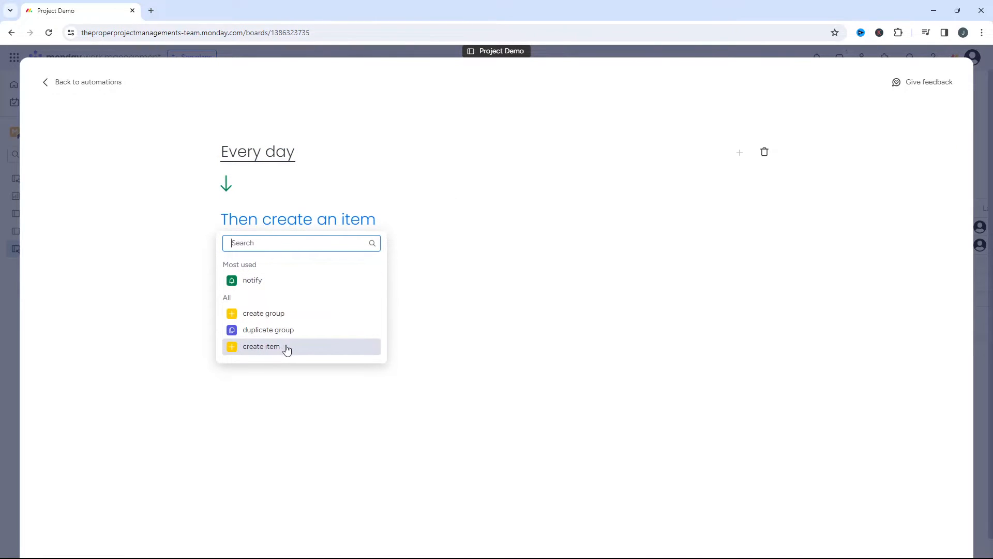
pyautogui.click(261, 346)
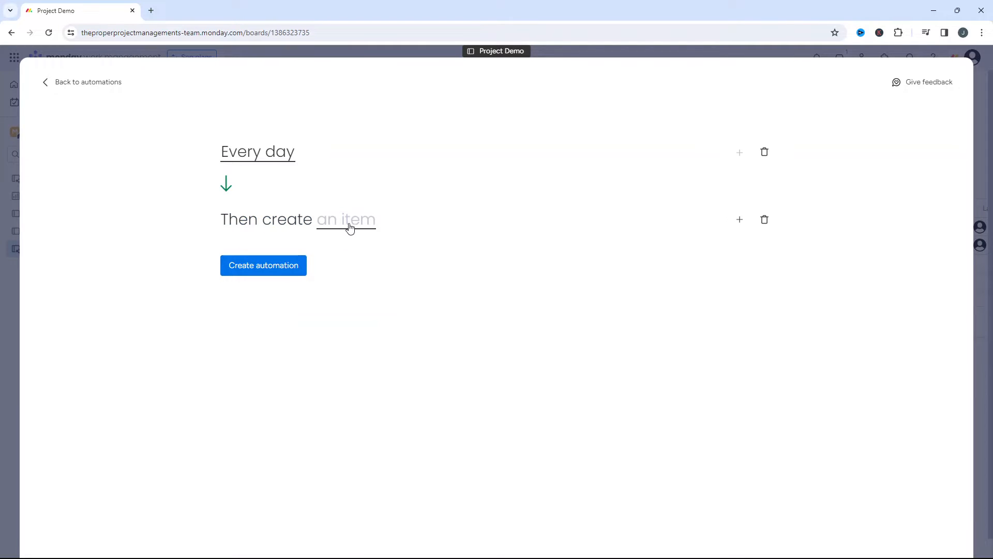
pyautogui.click(346, 219)
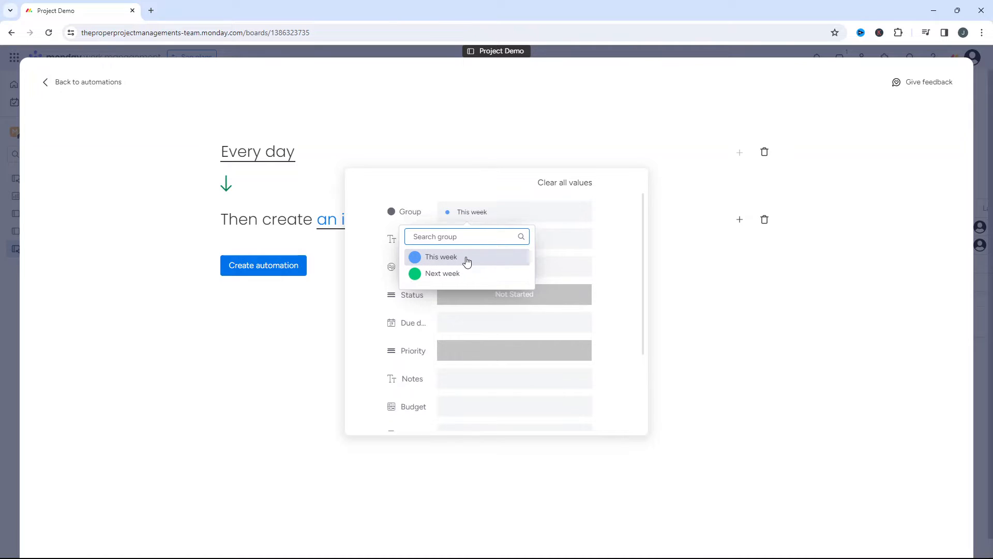
# Step: Place the item in the This week group and name it 'Let's Make This Task Recurring'
pyautogui.click(442, 256)
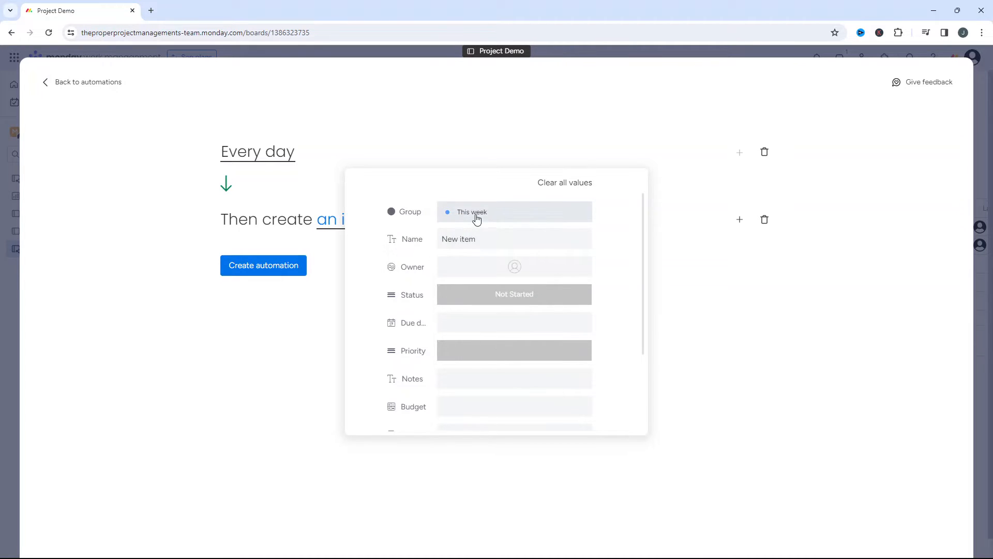
pyautogui.click(513, 211)
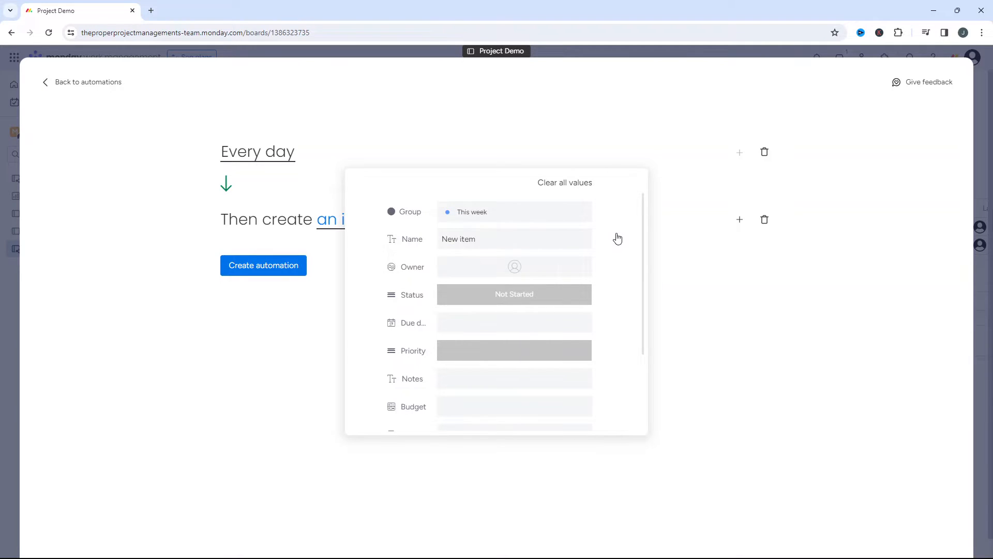
pyautogui.click(515, 239)
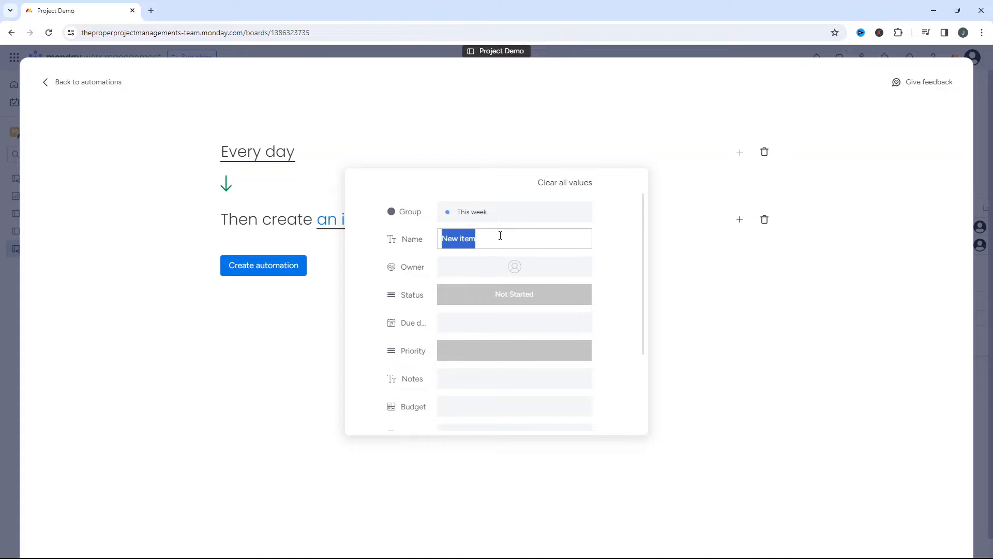
pyautogui.write('LE')
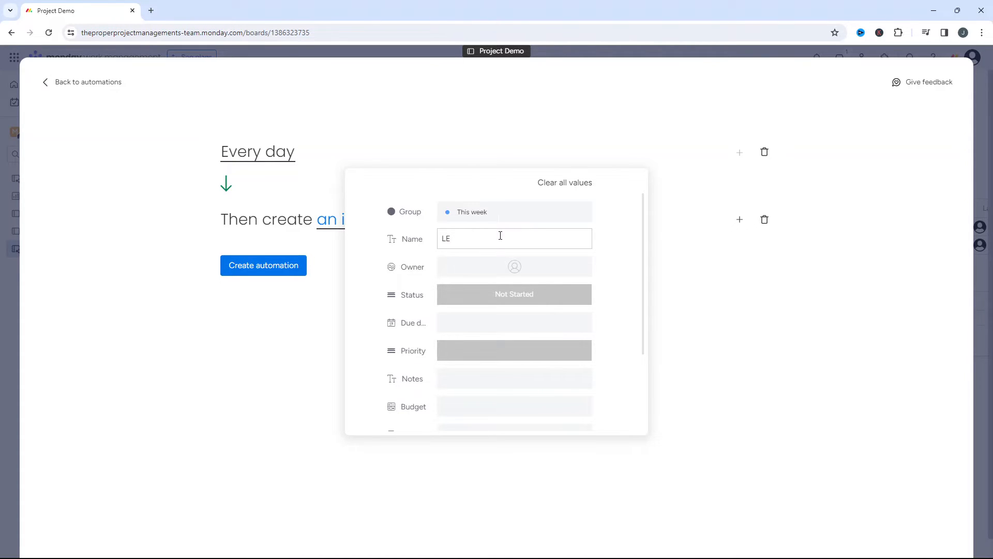
pyautogui.write("Let's Make This Task Recurring")
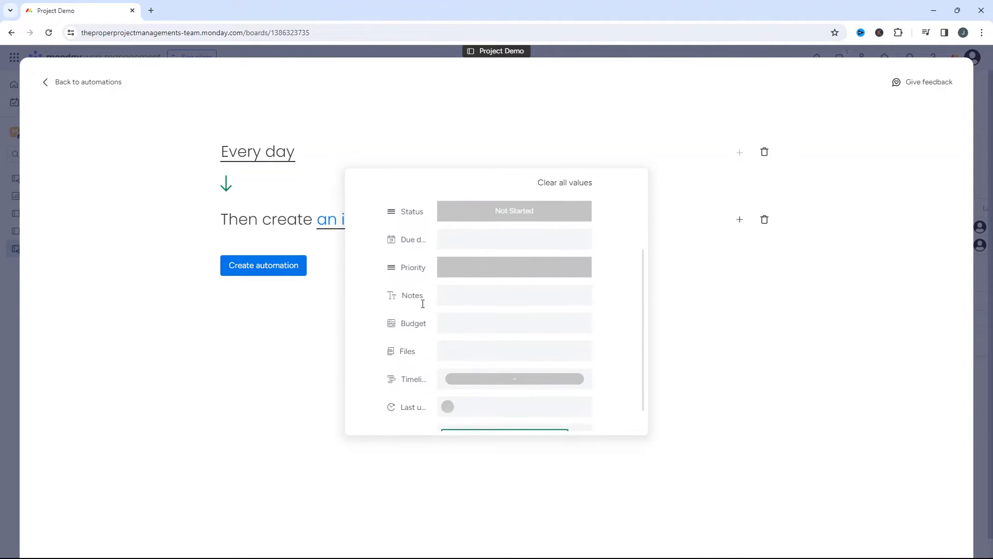
# Step: Preset the item's Status to Working on it and its Priority to Medium
pyautogui.scroll(3)
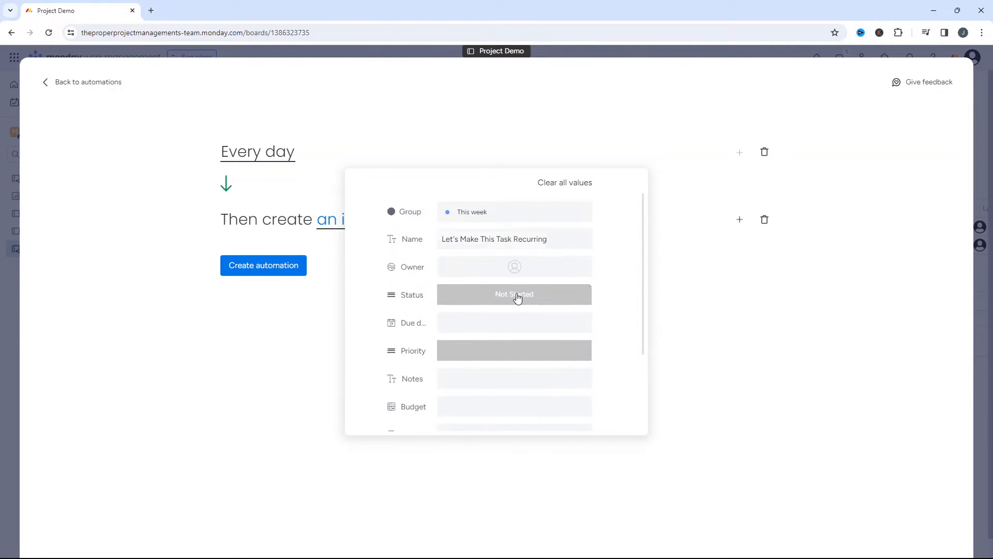
pyautogui.click(514, 294)
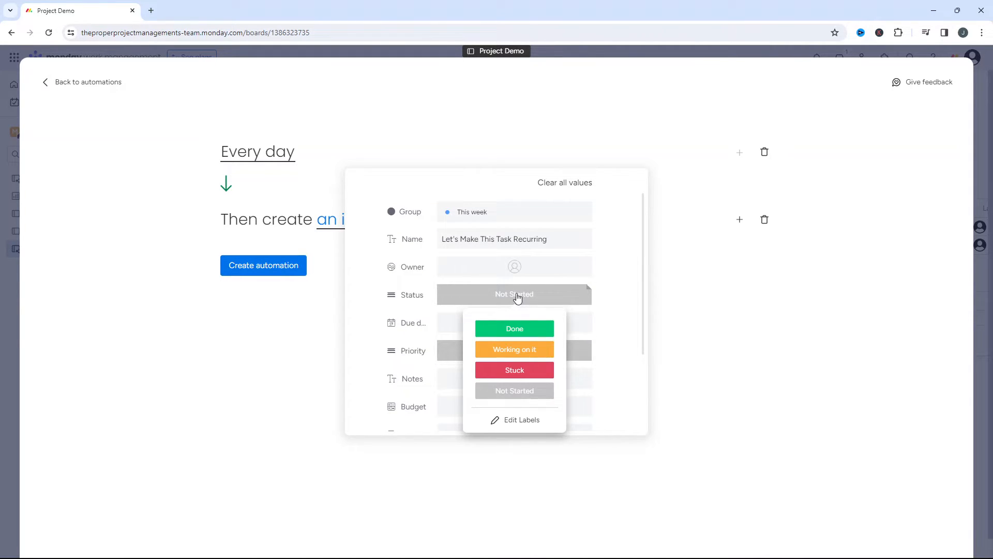
pyautogui.moveTo(514, 348)
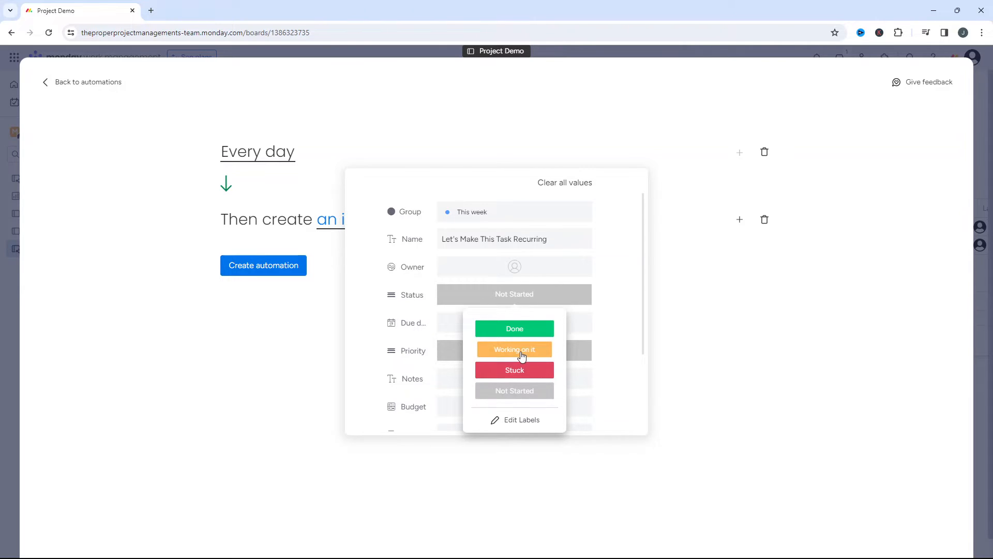
pyautogui.click(514, 348)
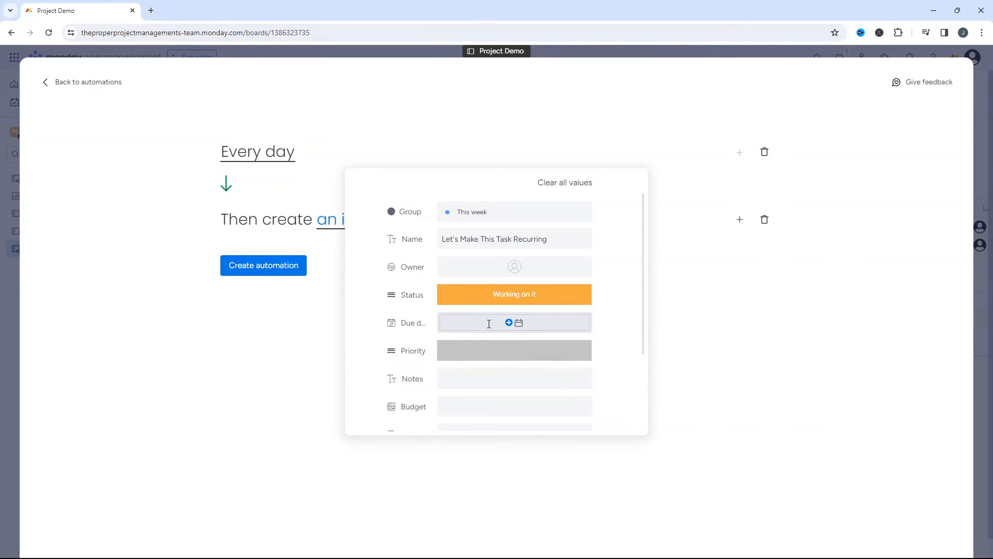
pyautogui.scroll(-3)
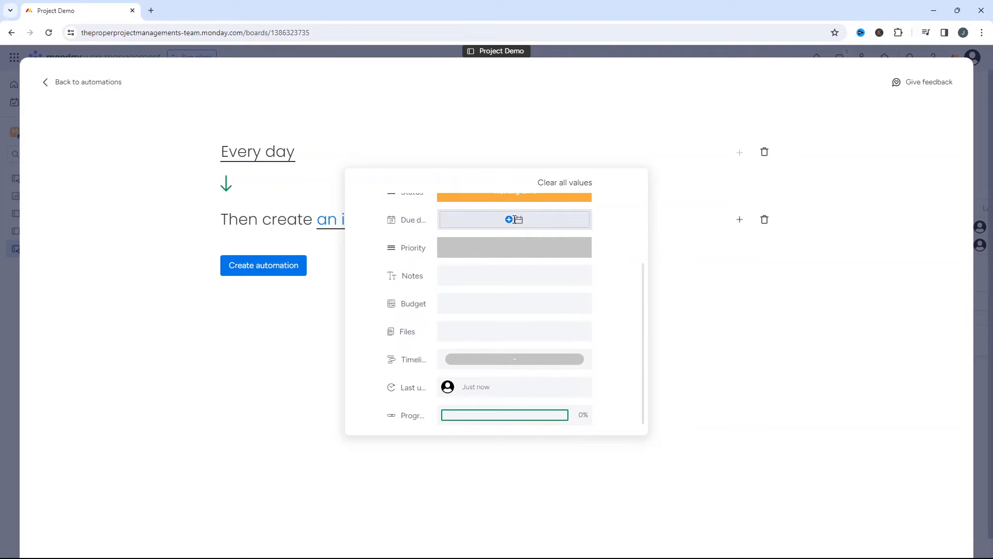
pyautogui.moveTo(500, 239)
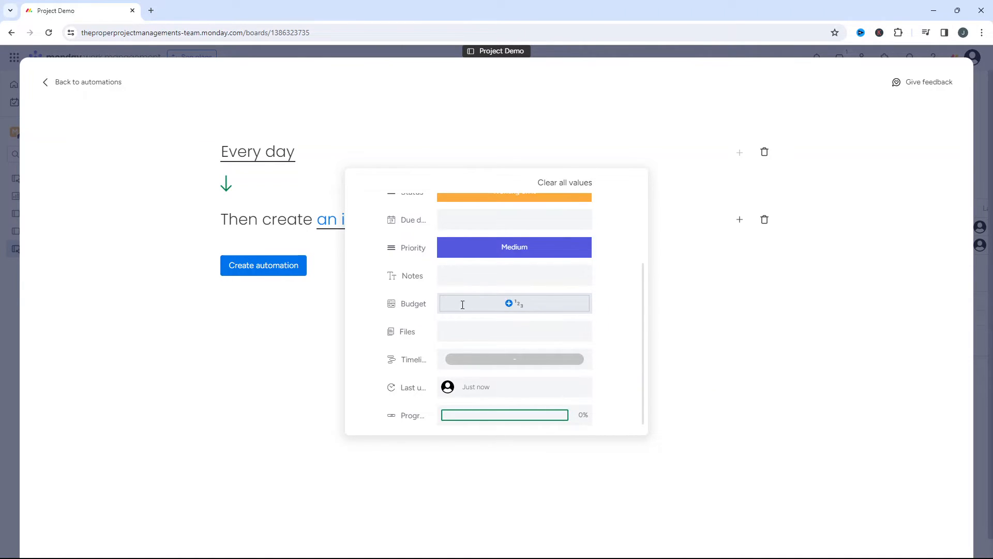
pyautogui.moveTo(436, 308)
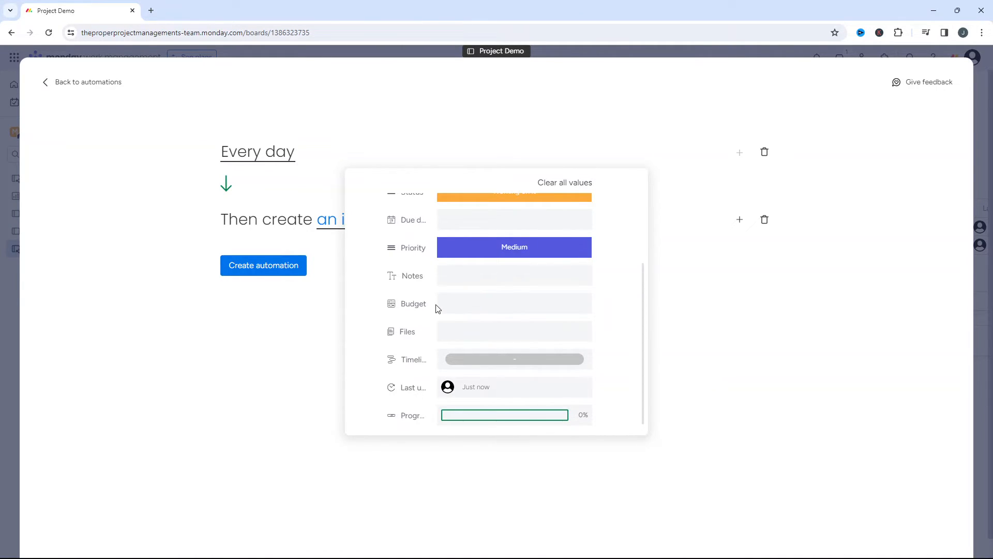
pyautogui.moveTo(422, 268)
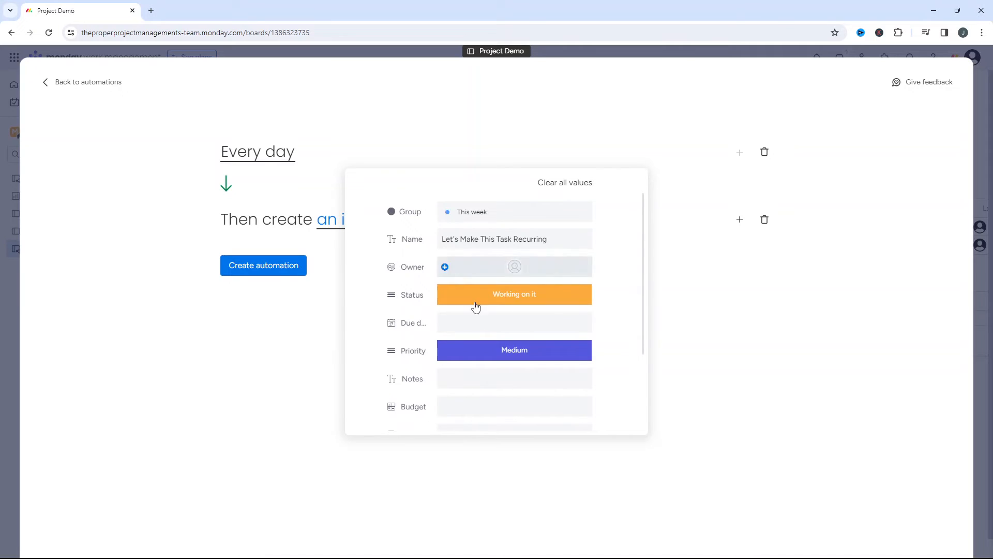
pyautogui.moveTo(544, 308)
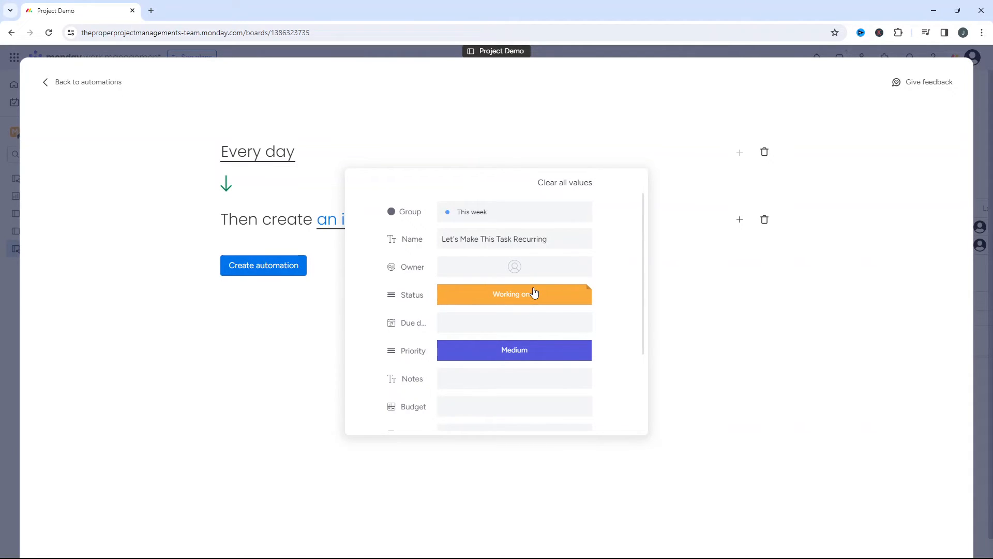
pyautogui.moveTo(546, 308)
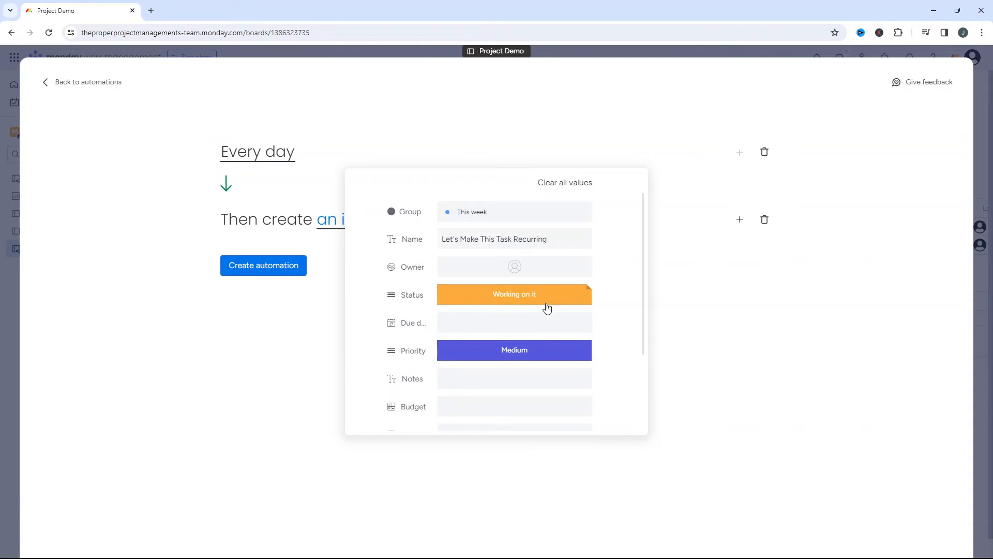
pyautogui.scroll(-3)
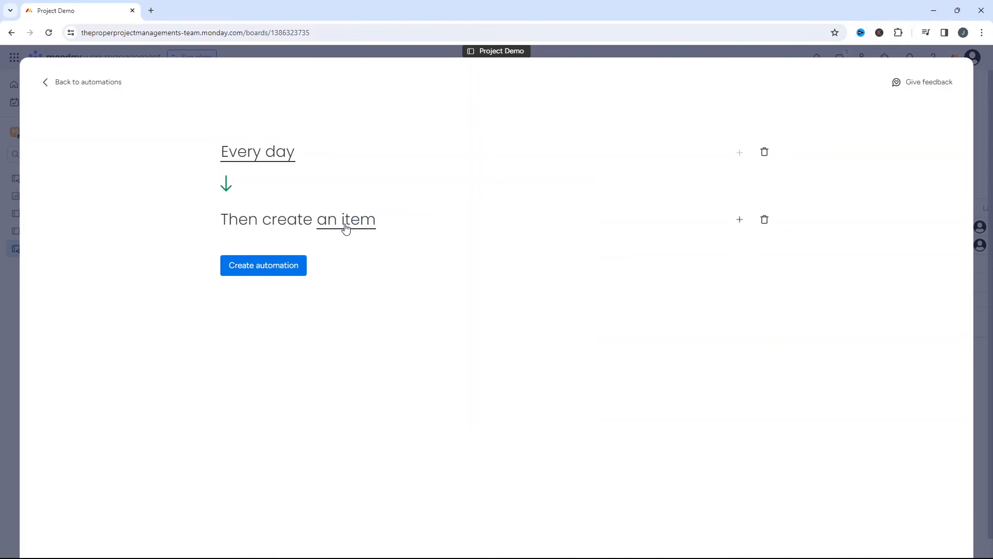
pyautogui.moveTo(303, 273)
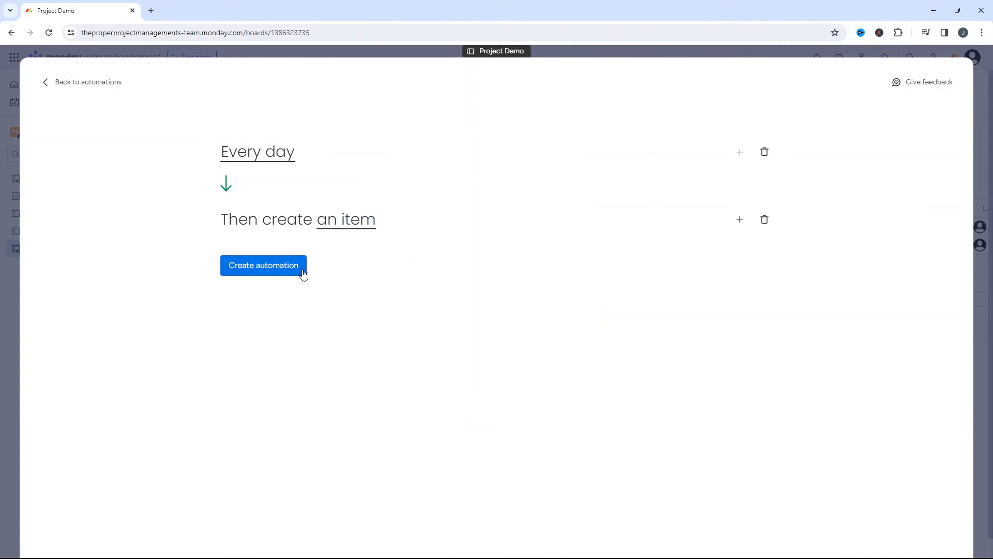
# Step: Create the 'Every day, create an item' automation and return to the Project Demo board
pyautogui.click(263, 265)
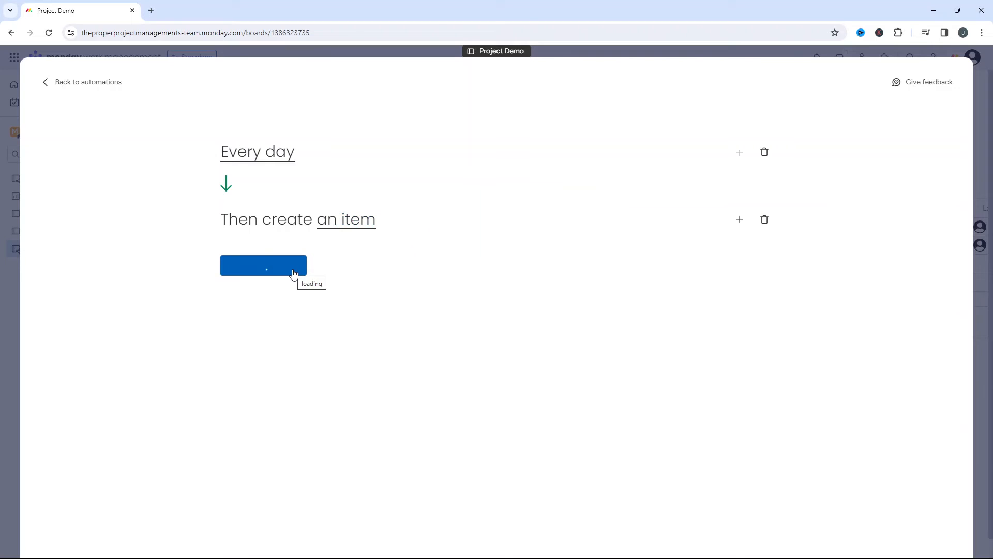
pyautogui.click(262, 263)
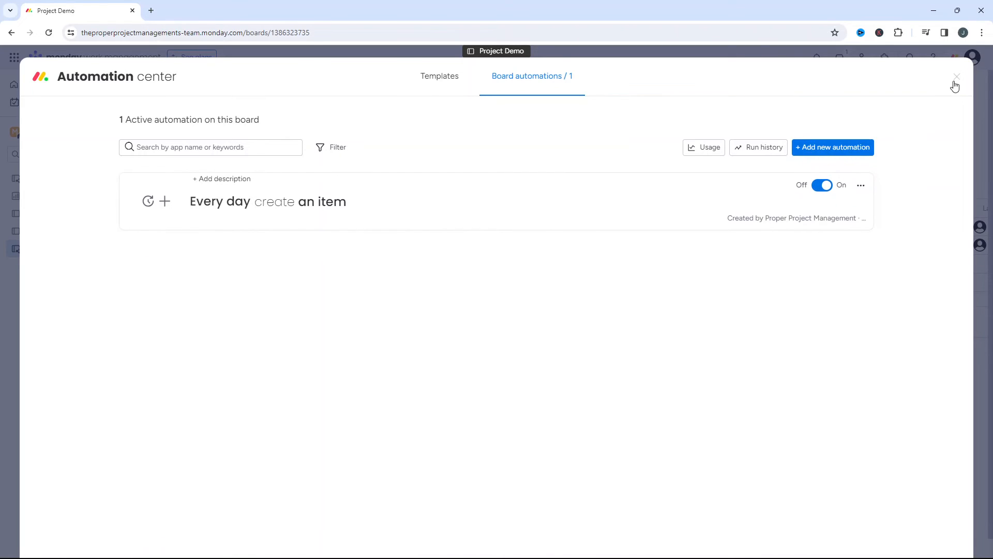
pyautogui.click(956, 76)
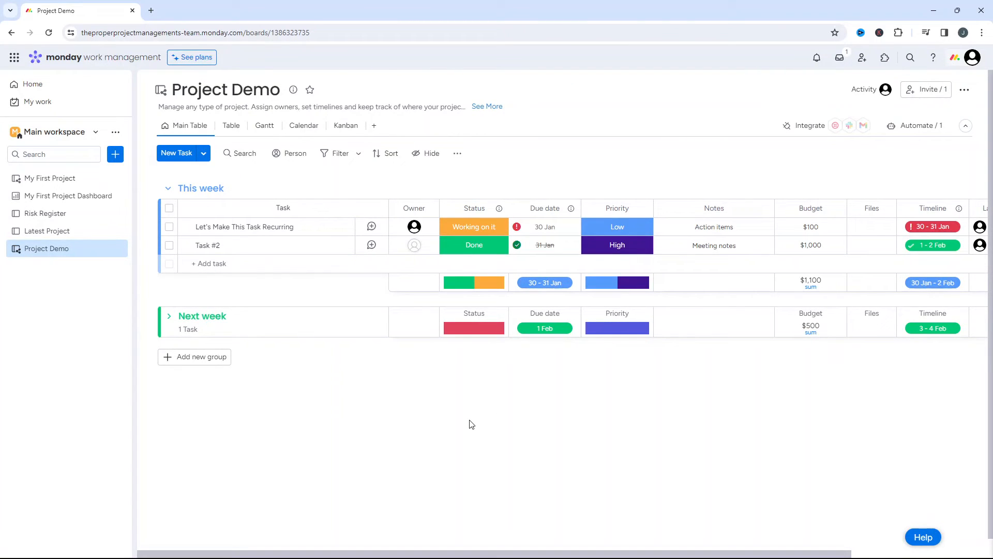
pyautogui.moveTo(465, 423)
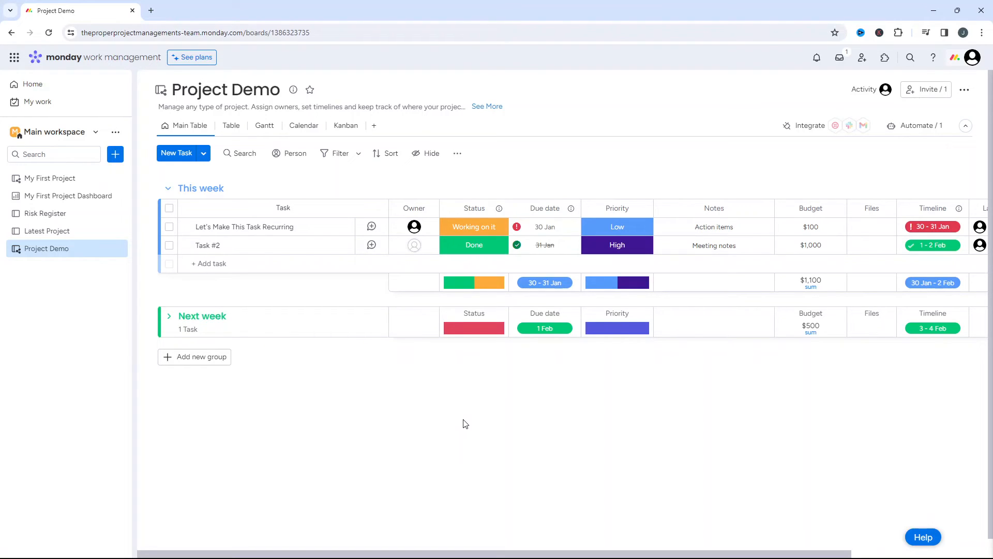
pyautogui.moveTo(917, 125)
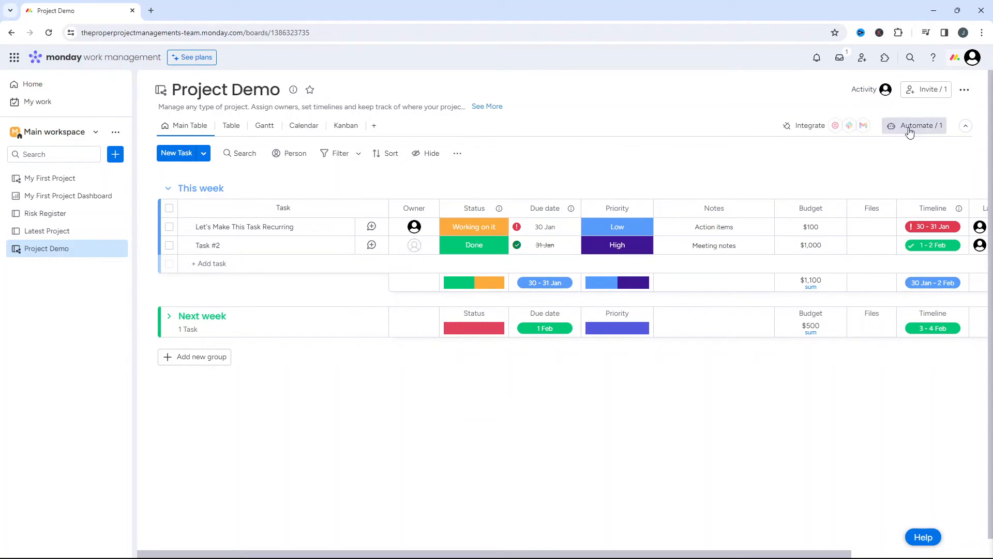
# Step: Reopen Board automations showing the daily create-an-item rule active, with its ... menu expanded
pyautogui.click(915, 125)
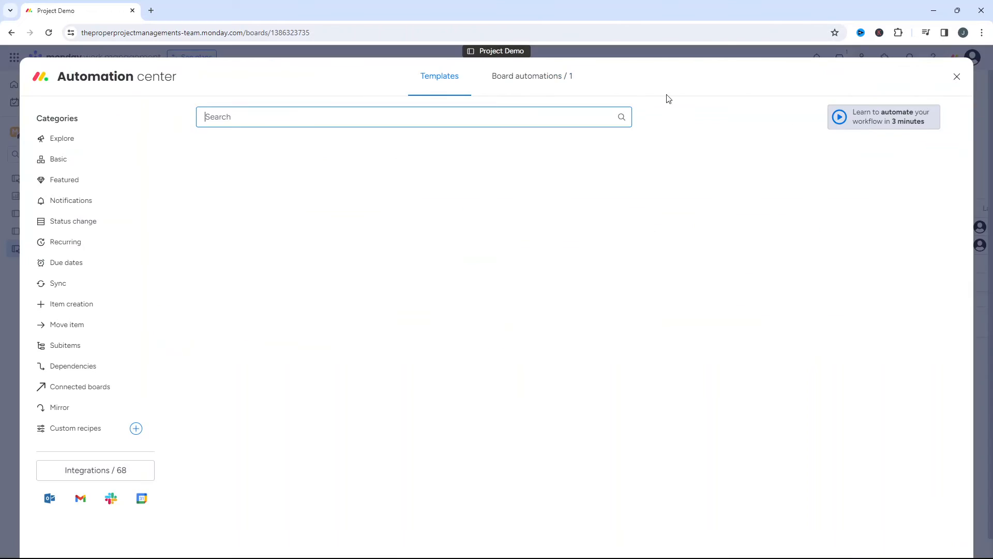
pyautogui.click(62, 138)
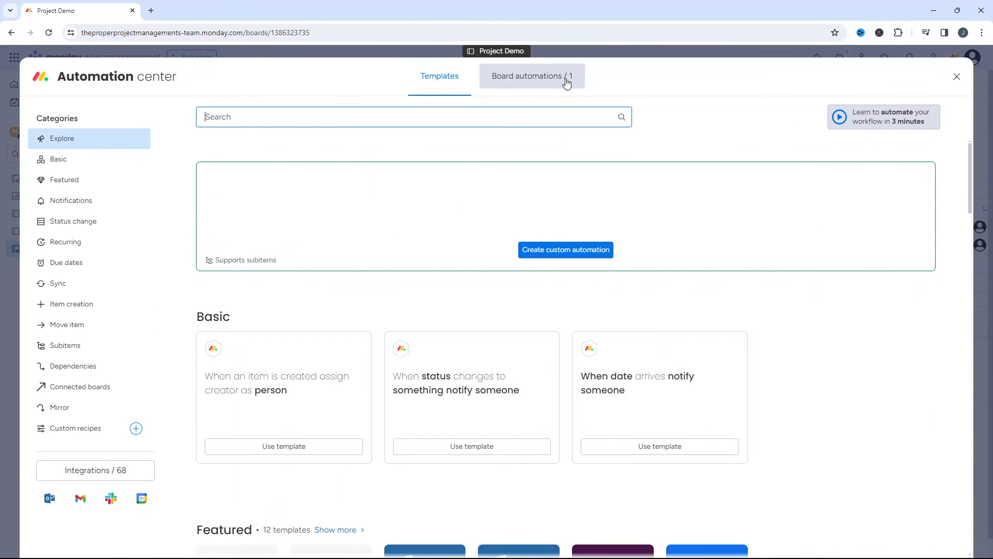
pyautogui.click(529, 75)
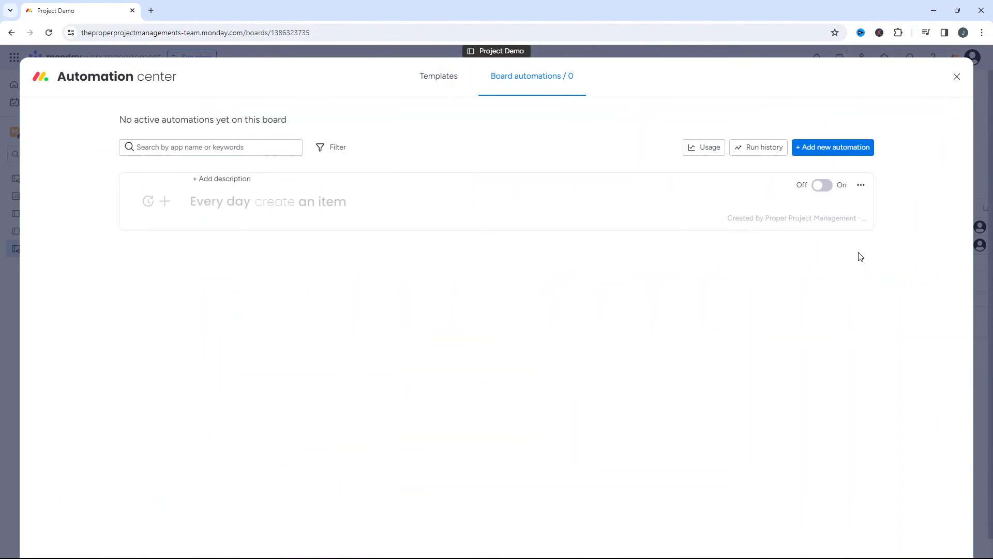
pyautogui.click(860, 185)
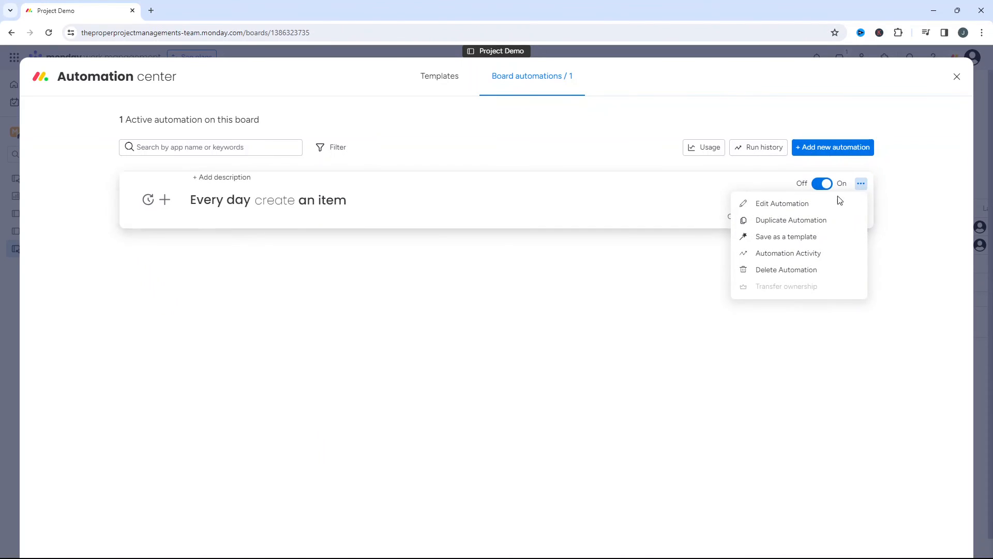
pyautogui.moveTo(786, 236)
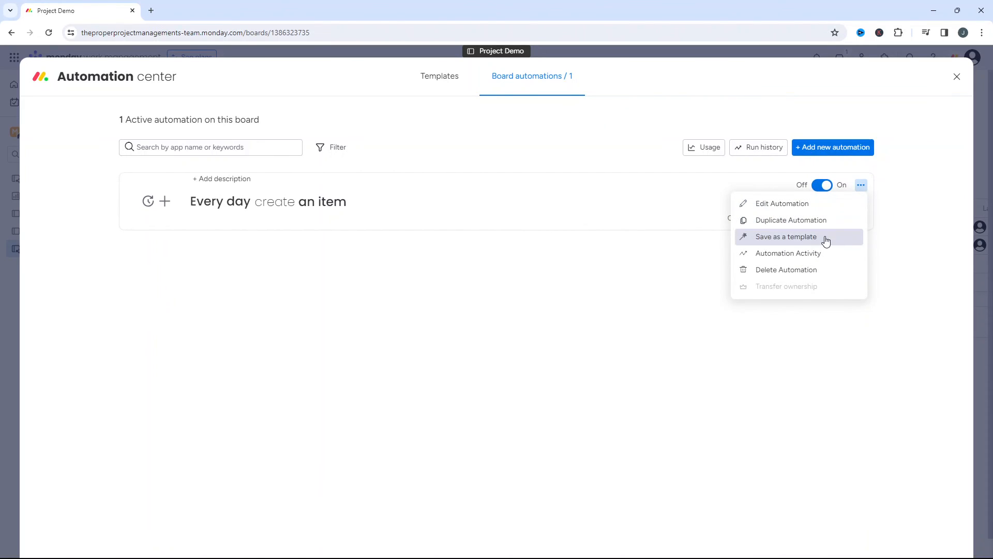